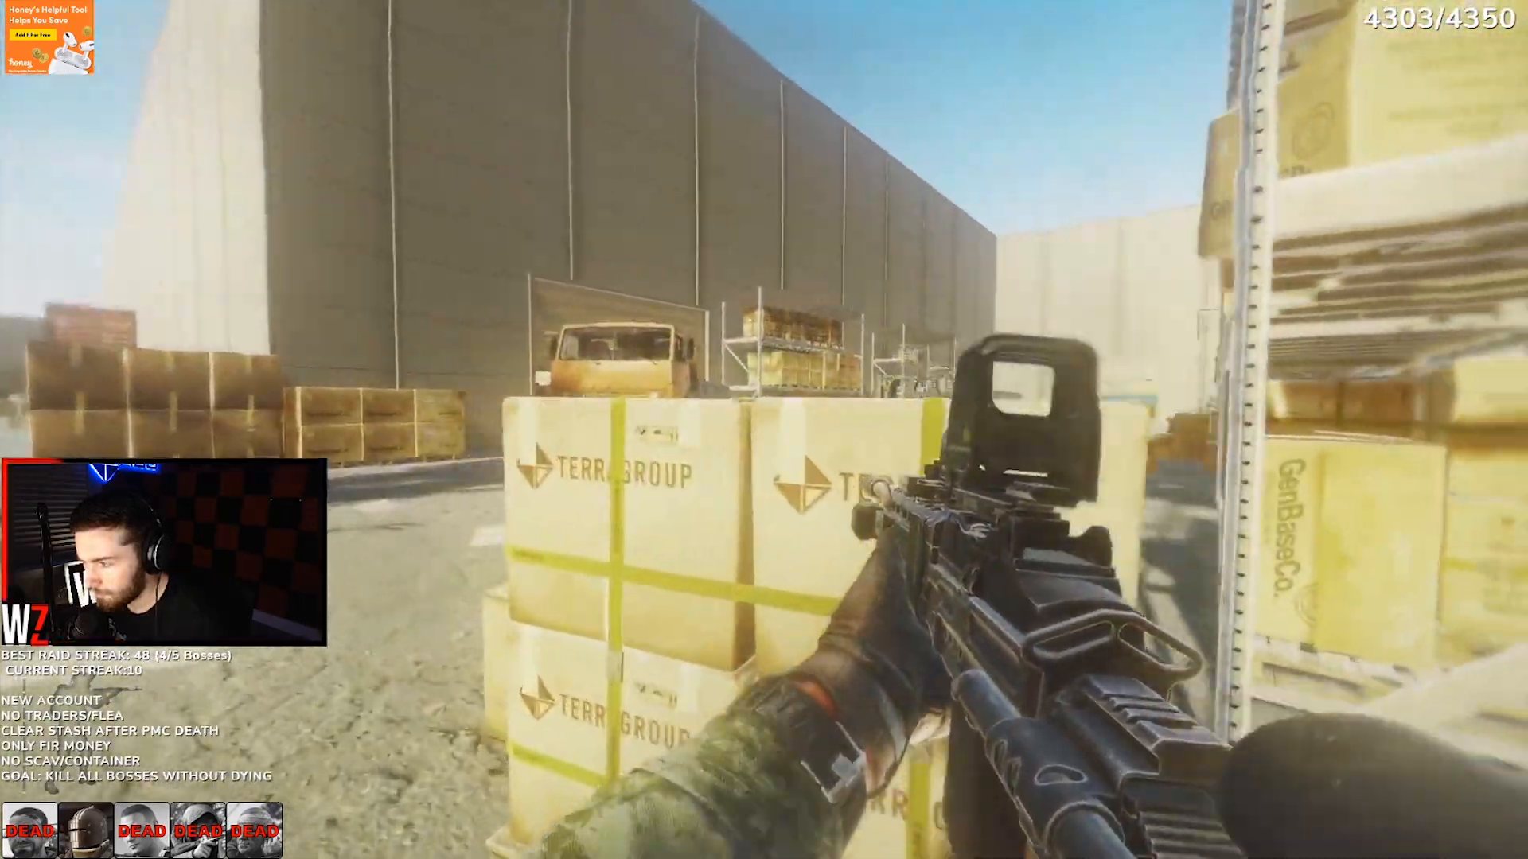
mouse_move(764, 430)
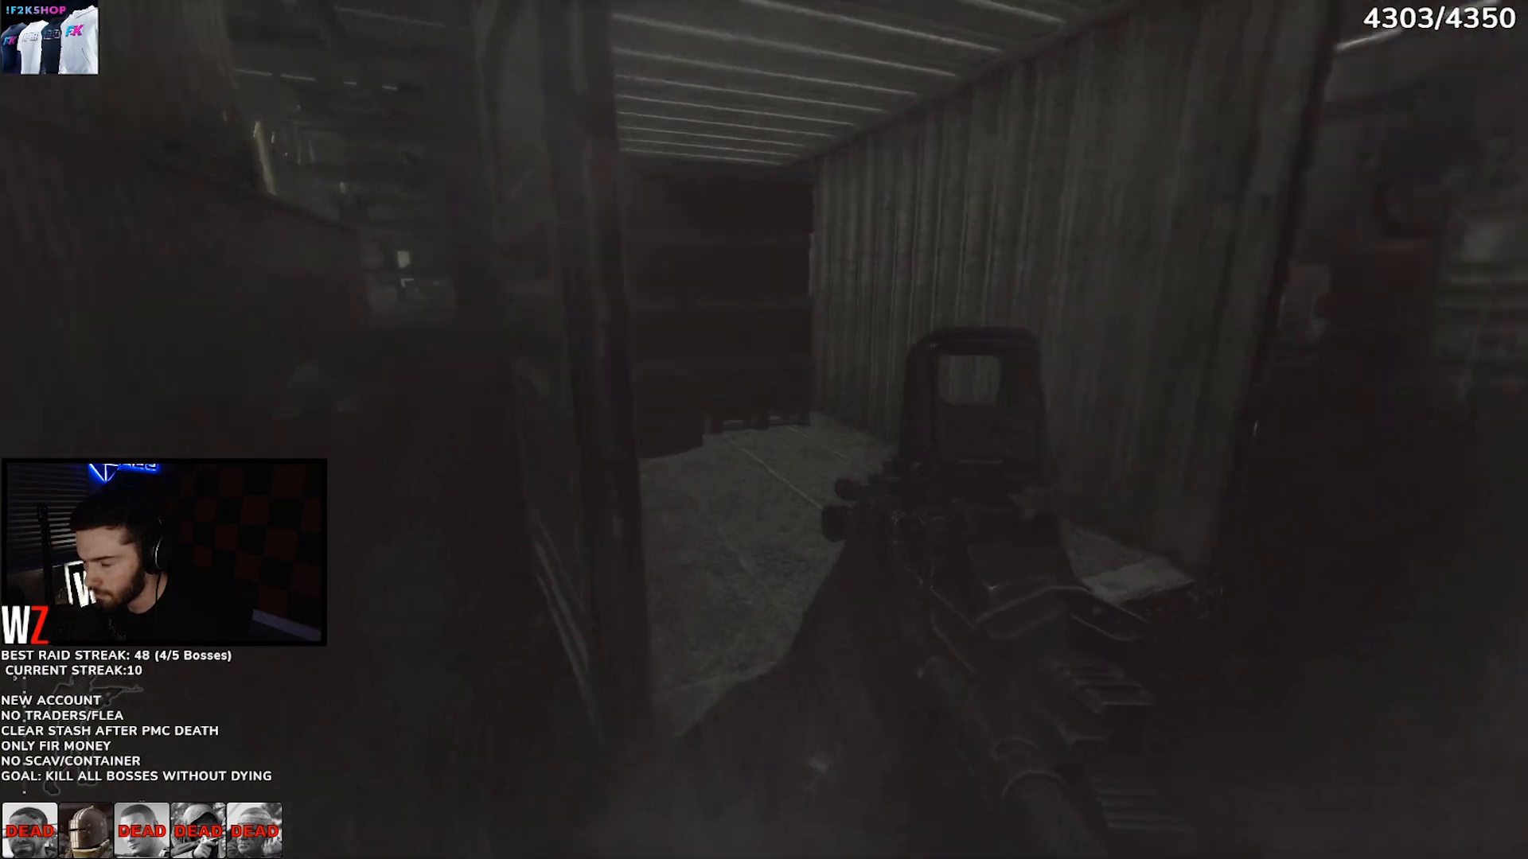
Step: Search the duffle bag inside the warehouse and take the Tushonka into the tactical rig
key(Tab)
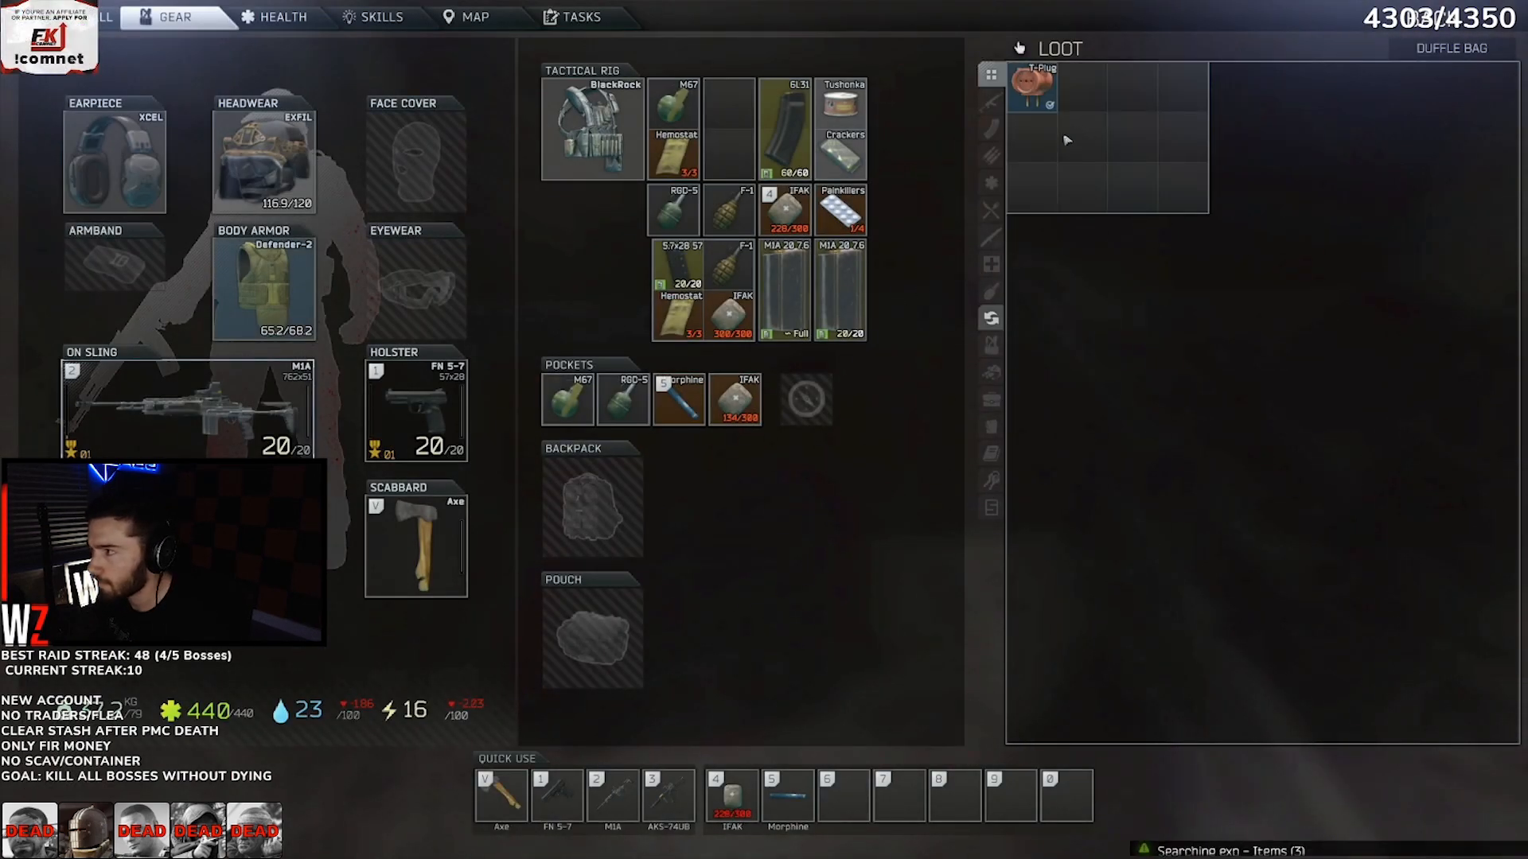
key(tab)
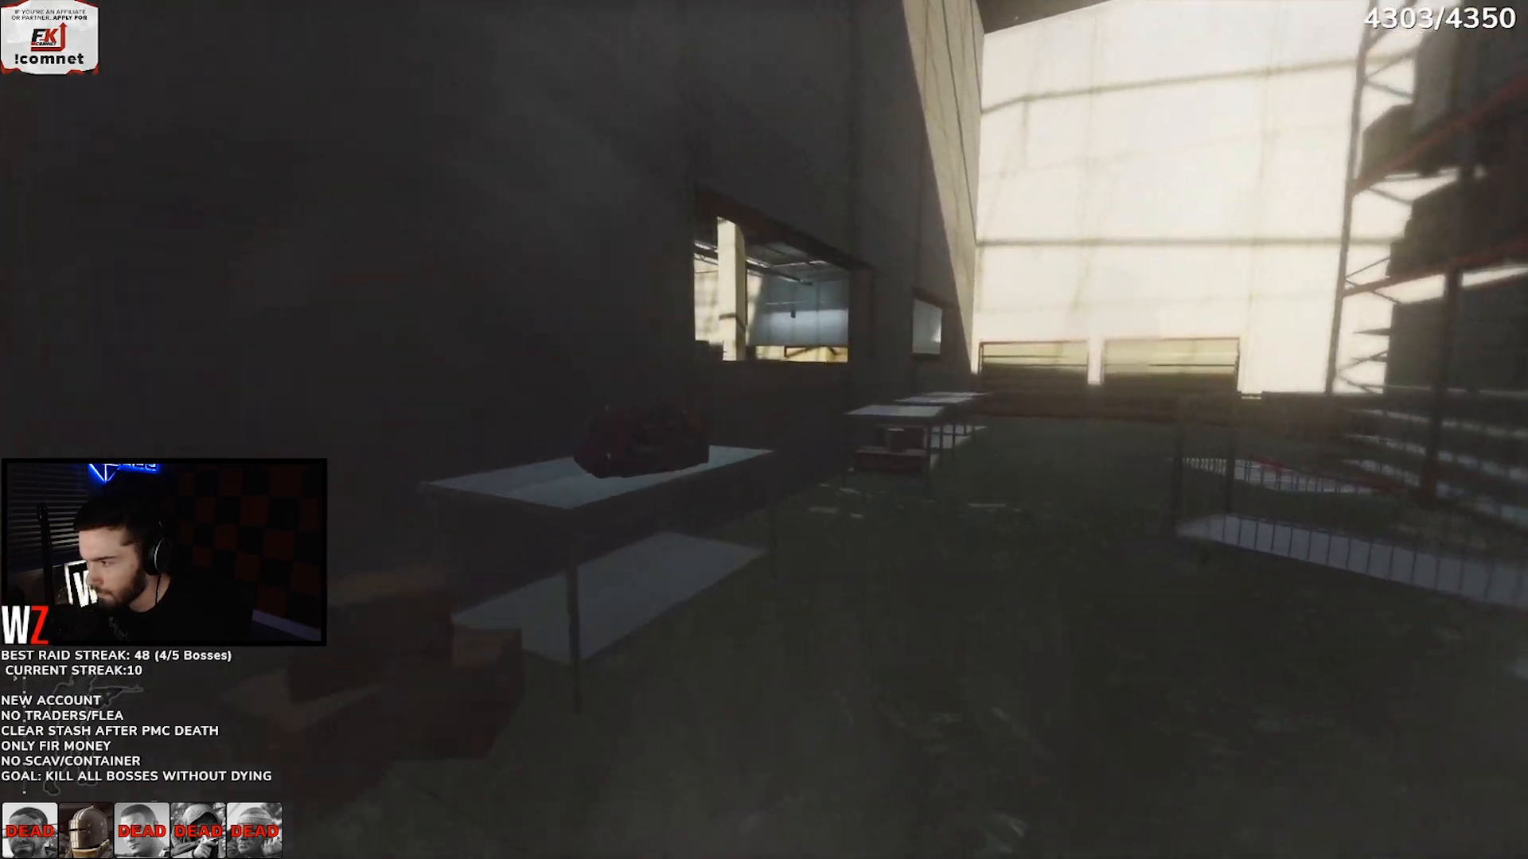
key(tab)
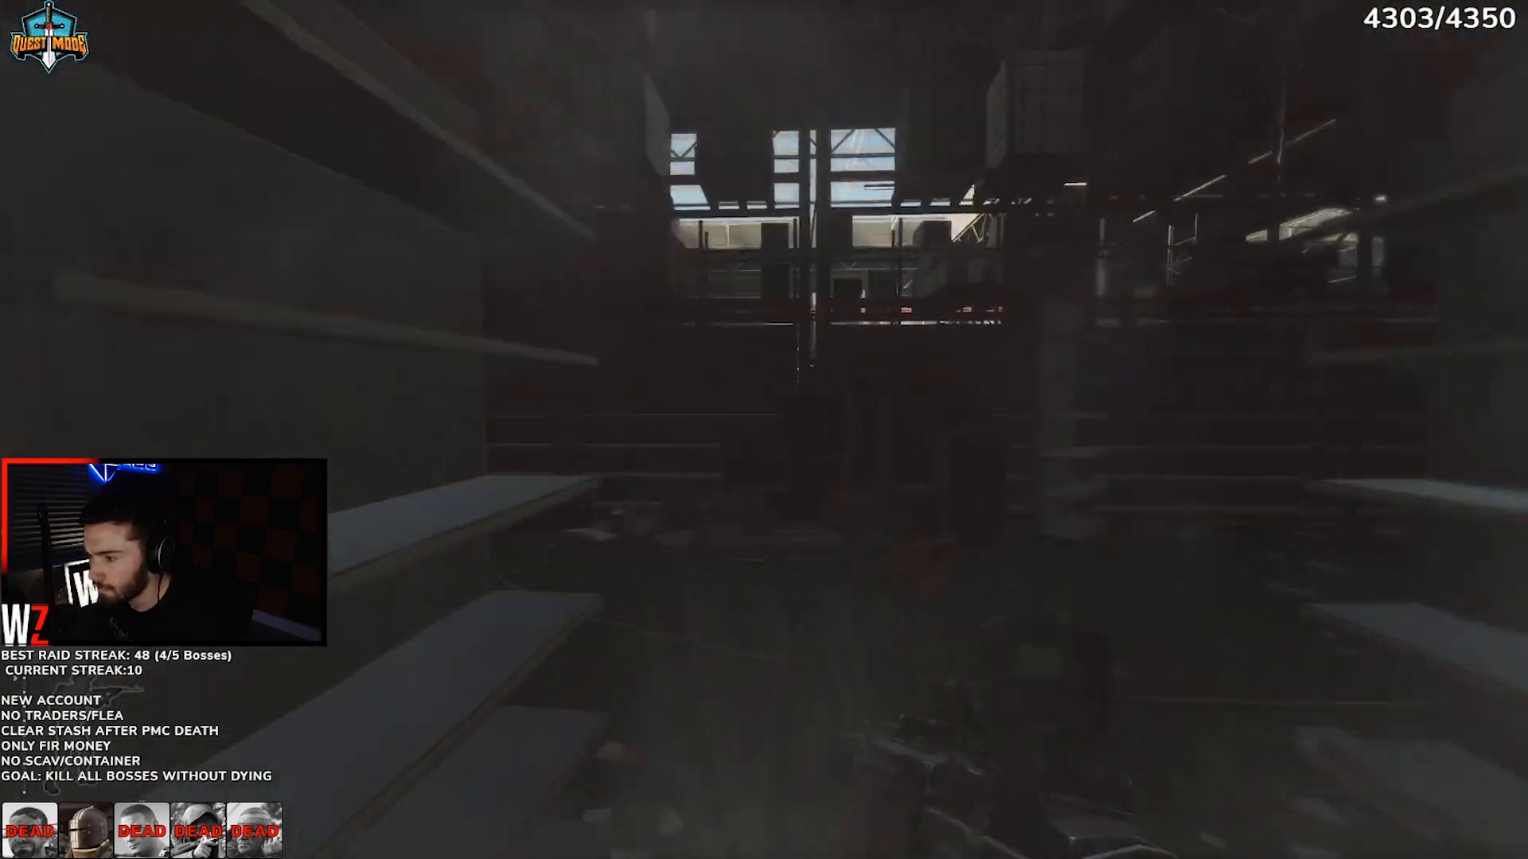
Step: Check the gear inventory briefly before continuing down the aisles
key(Tab)
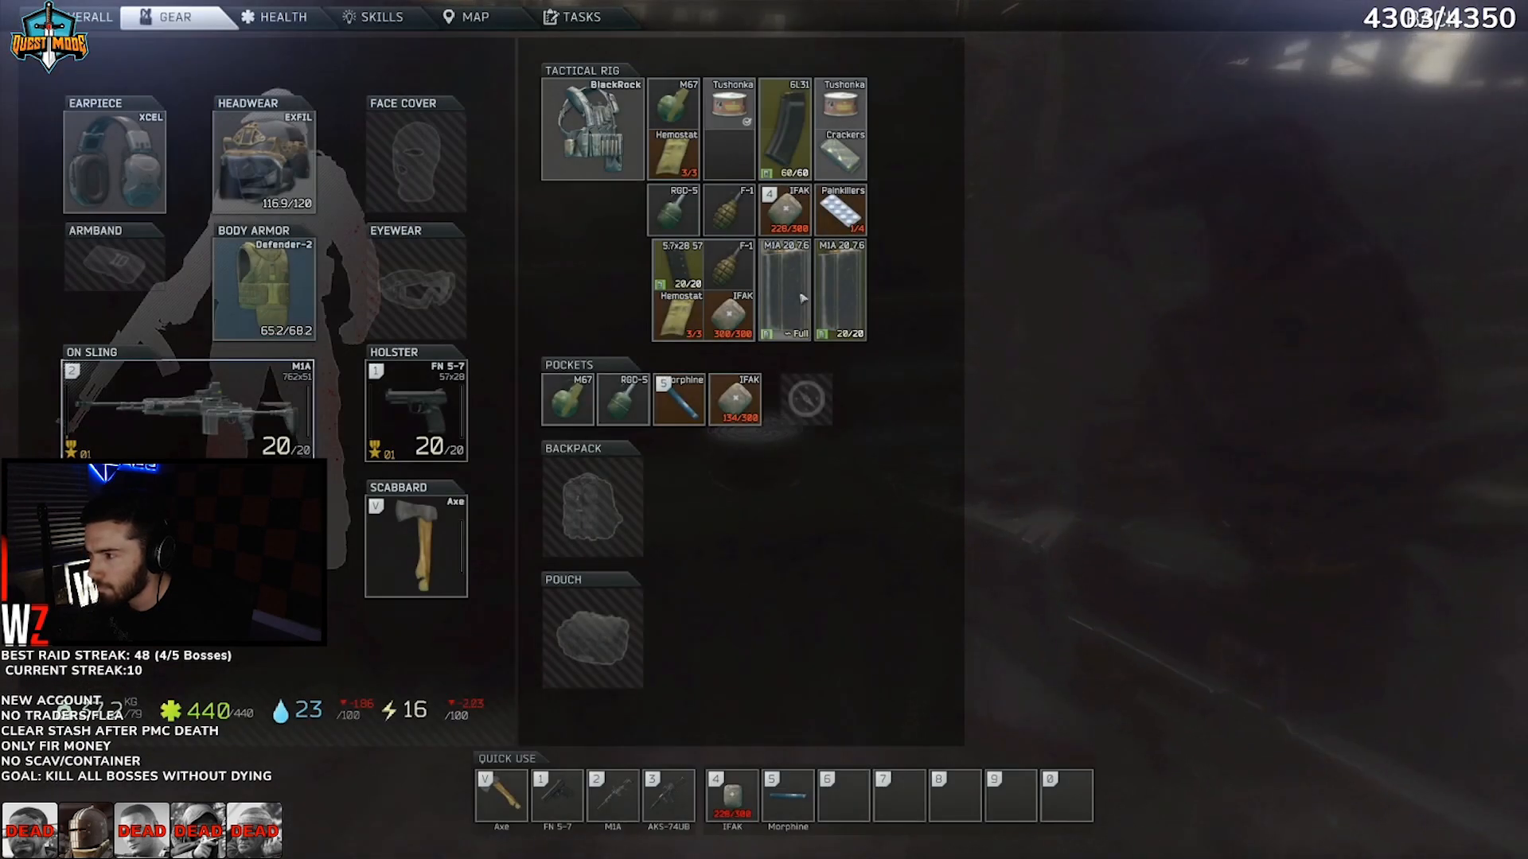
key(tab)
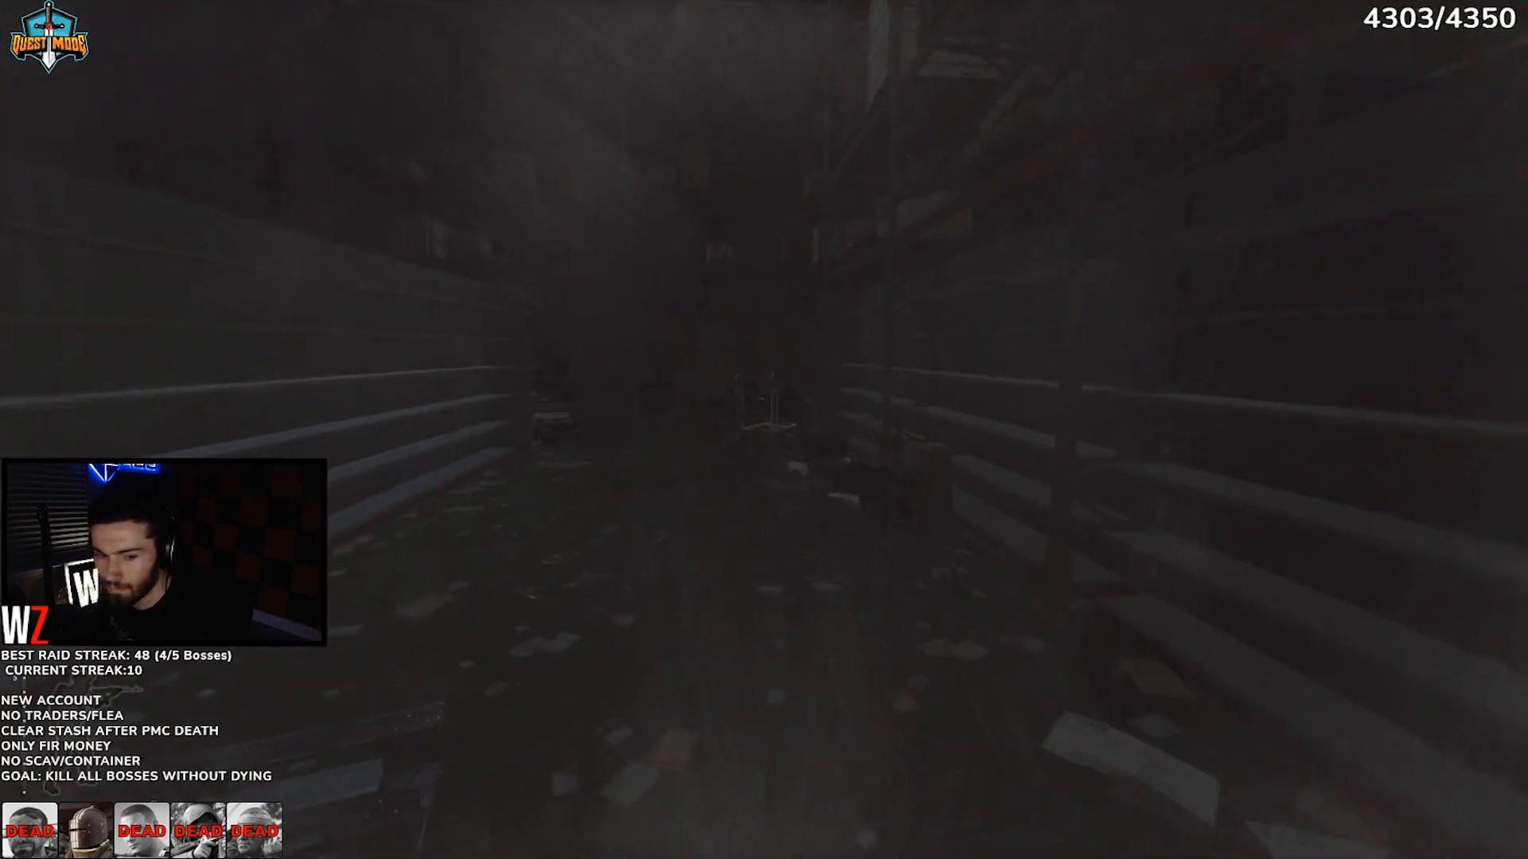
mouse_move(764, 293)
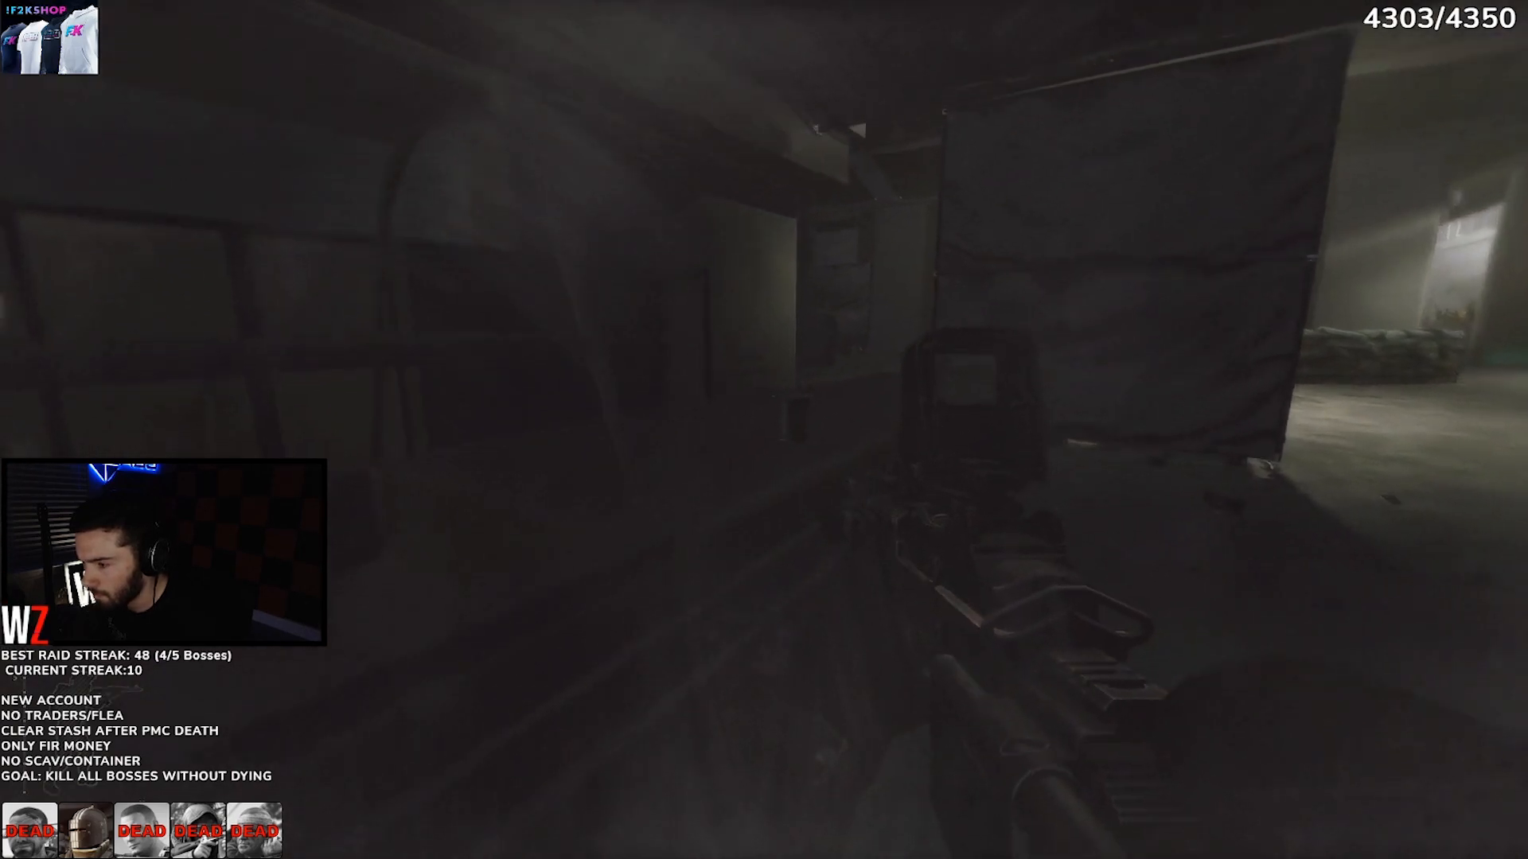
Step: Glance at the gear inventory while moving toward the lit doorway
key(Tab)
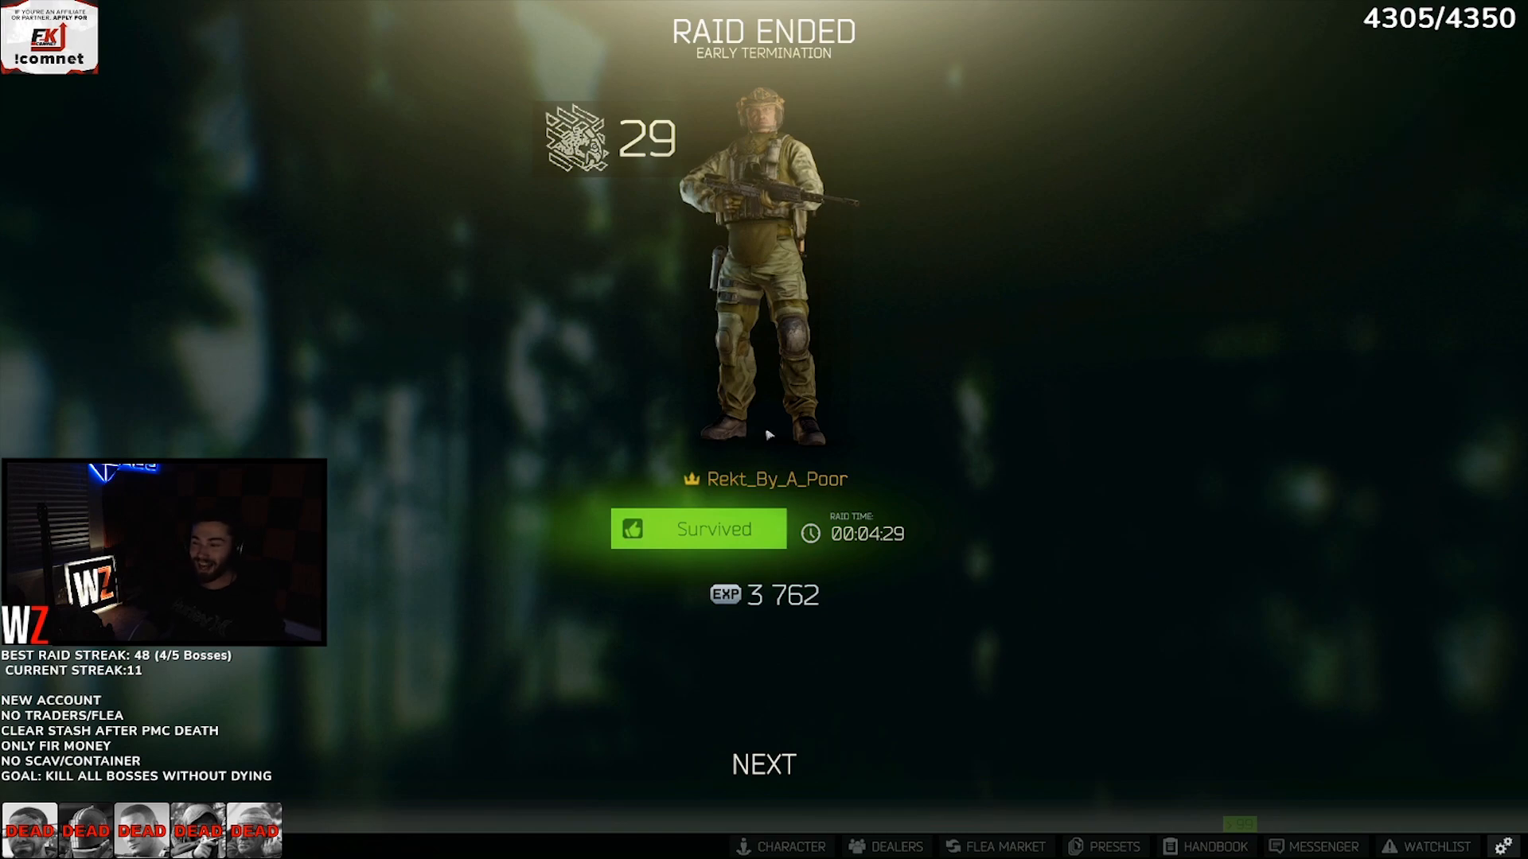
Step: Step through the kill list showing Killa killed and the experience summary, then leave the results
click(762, 764)
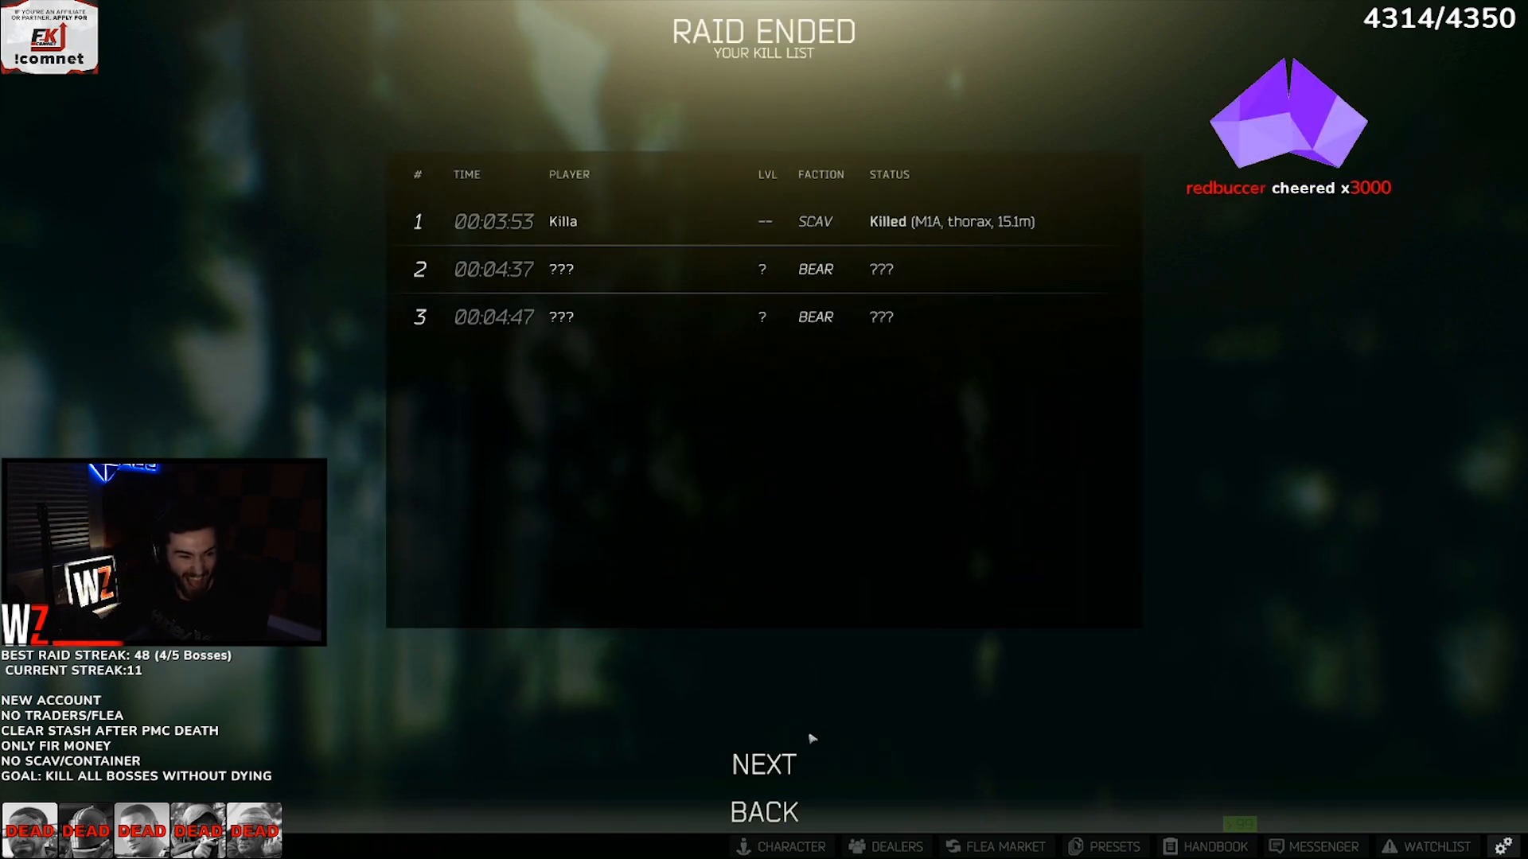
click(764, 765)
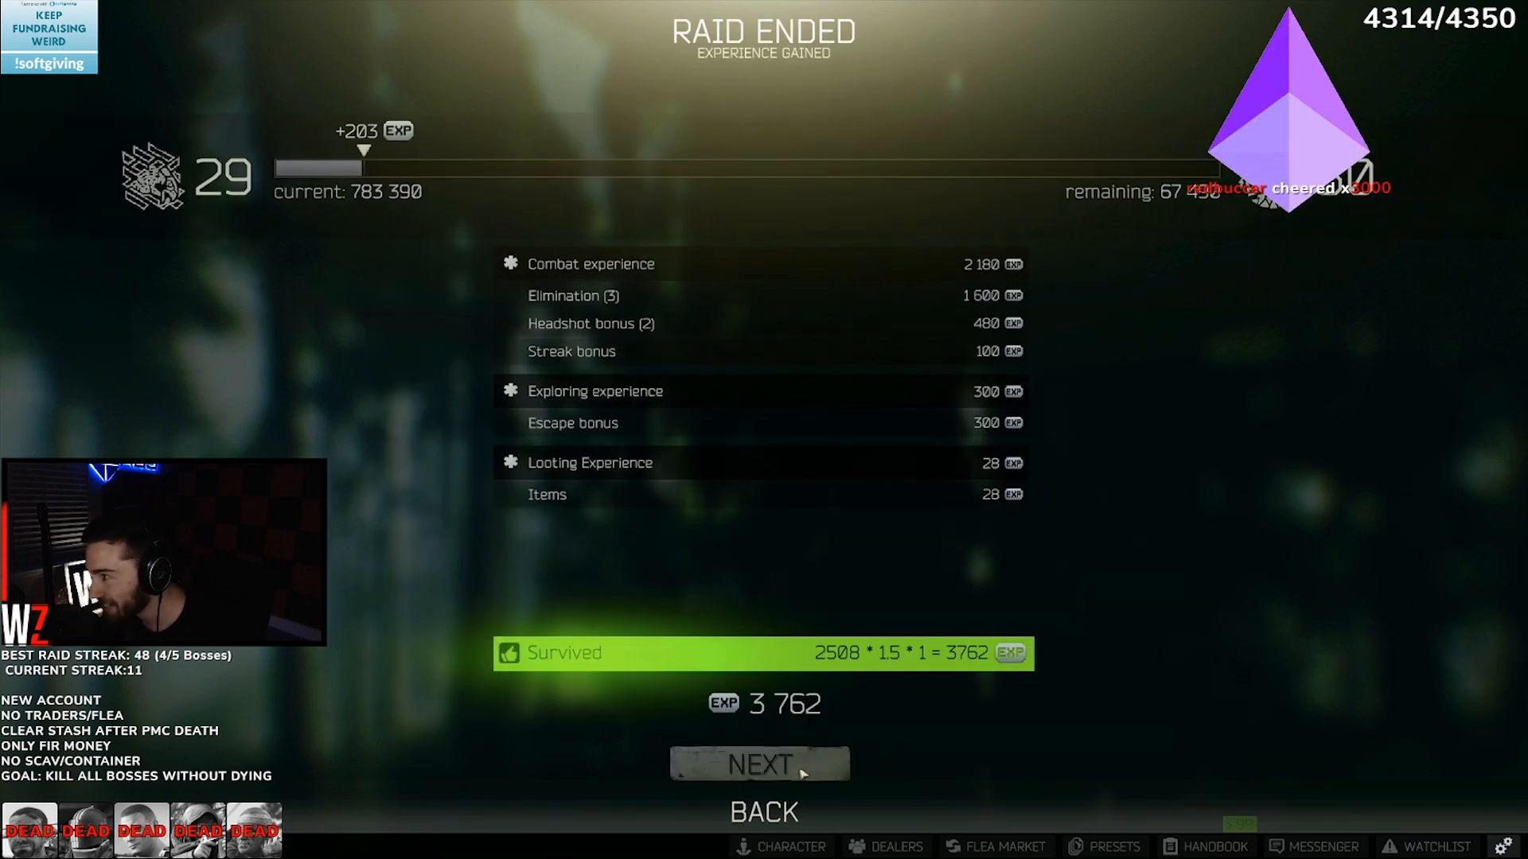
click(761, 764)
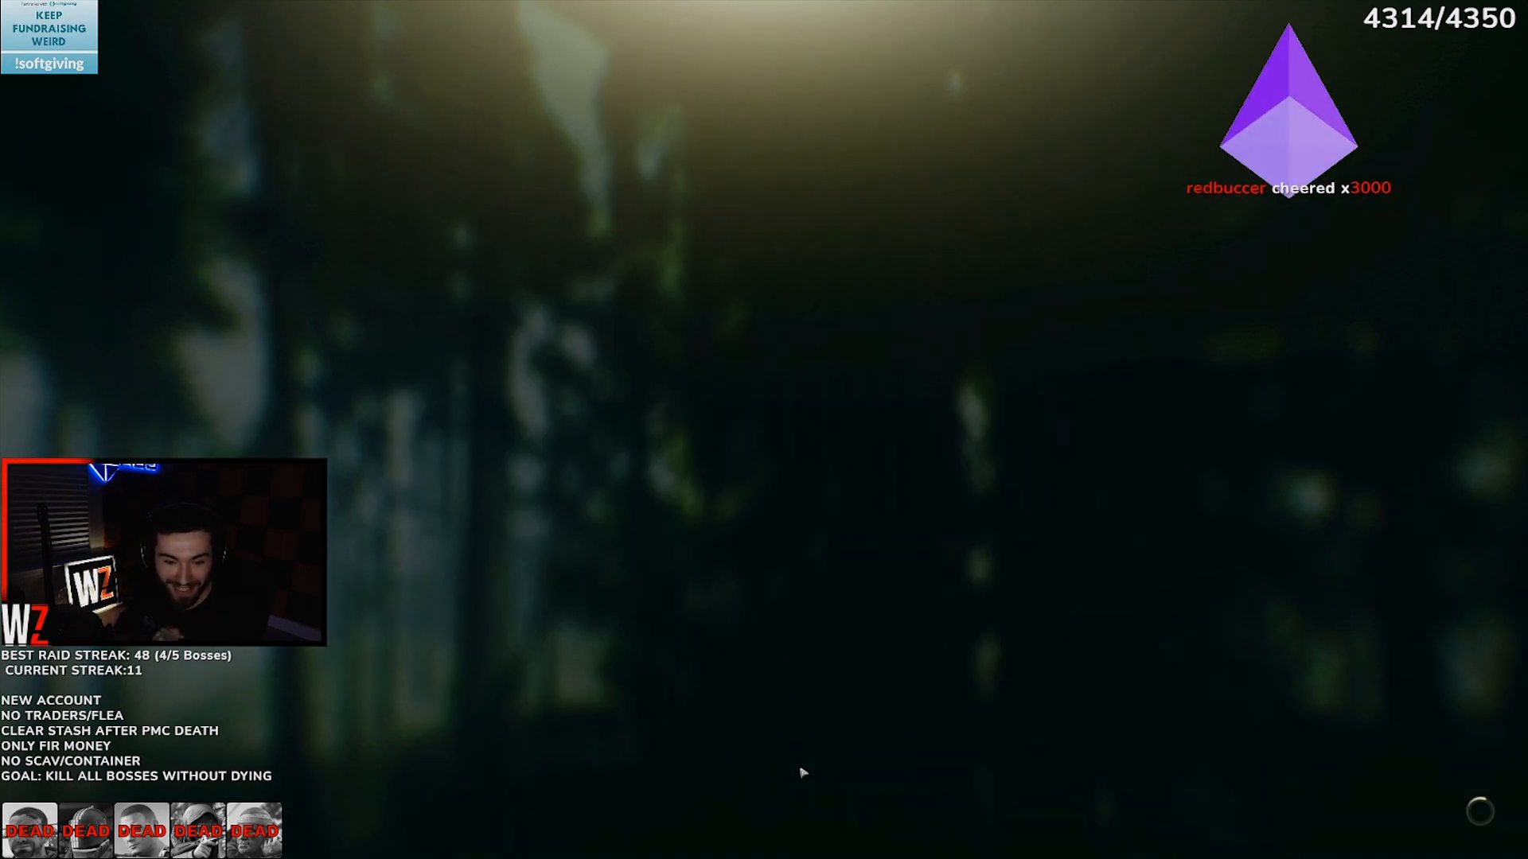